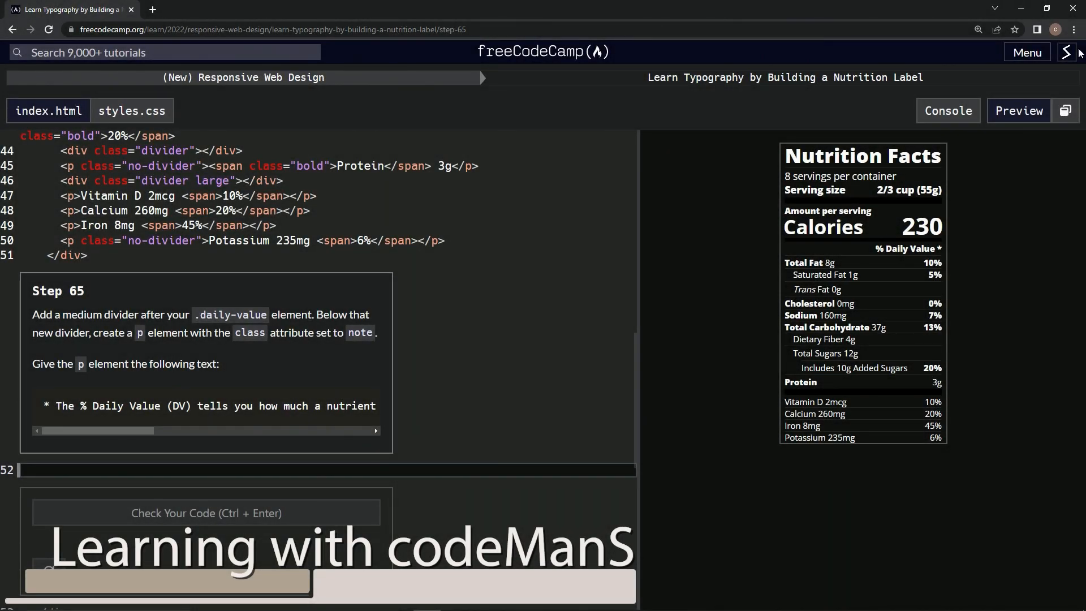
mouse_move(562, 80)
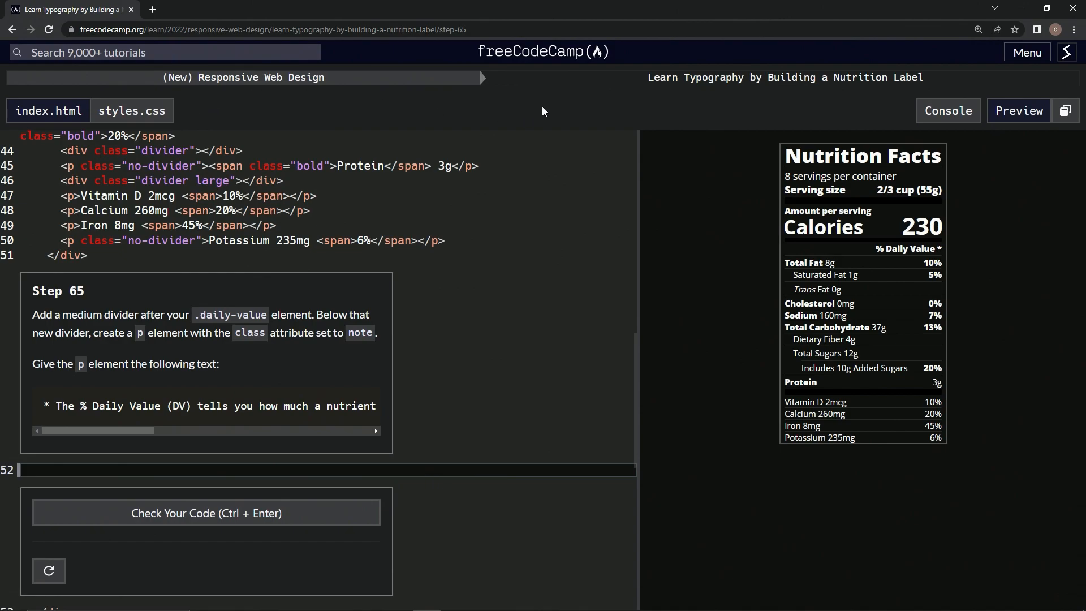
mouse_move(841, 97)
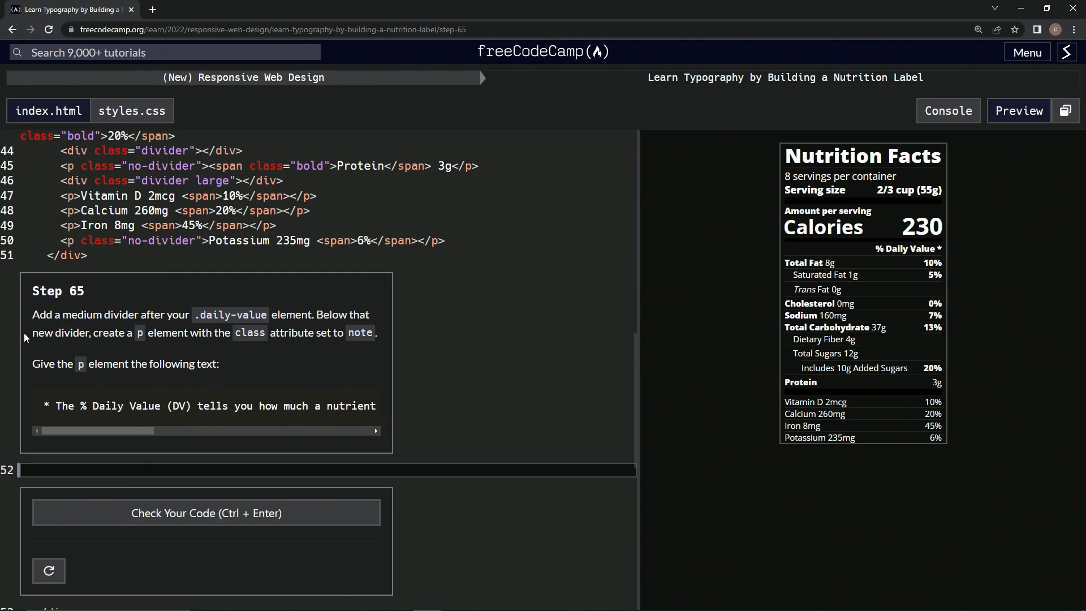
mouse_move(169, 327)
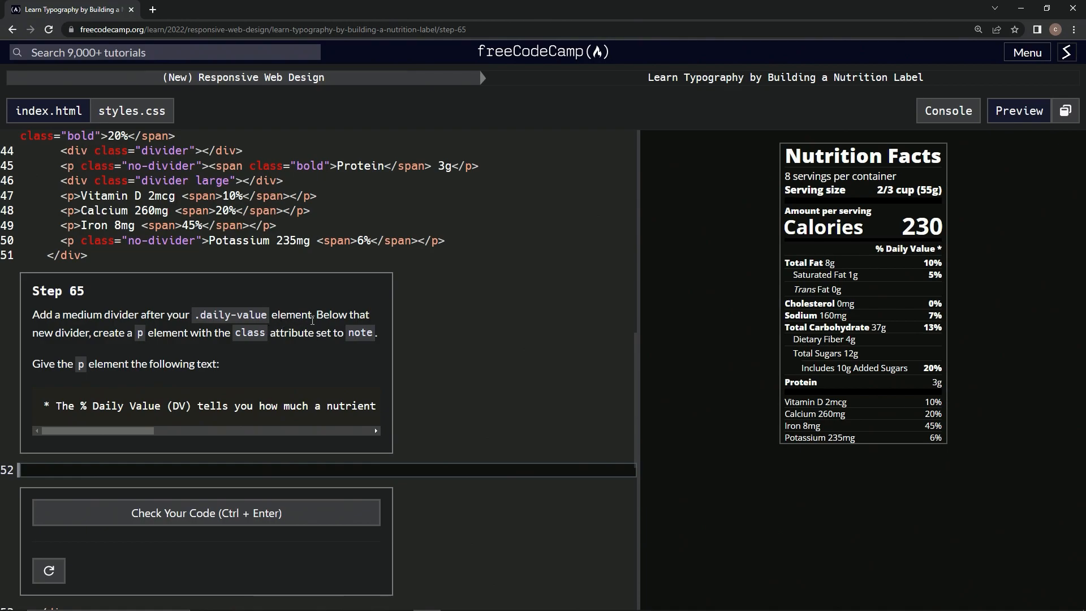
mouse_move(127, 346)
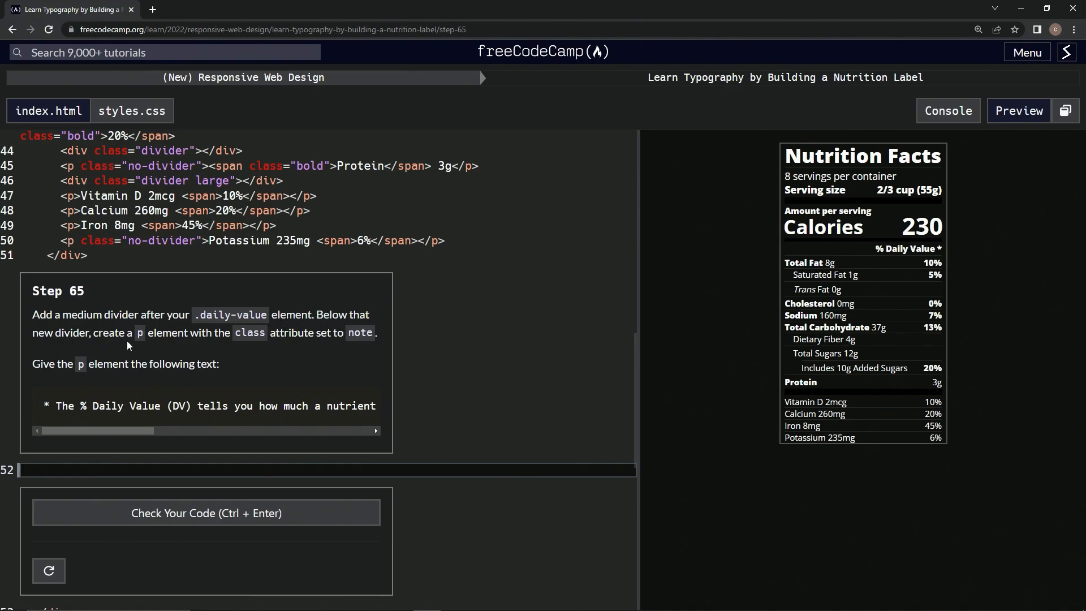
mouse_move(282, 344)
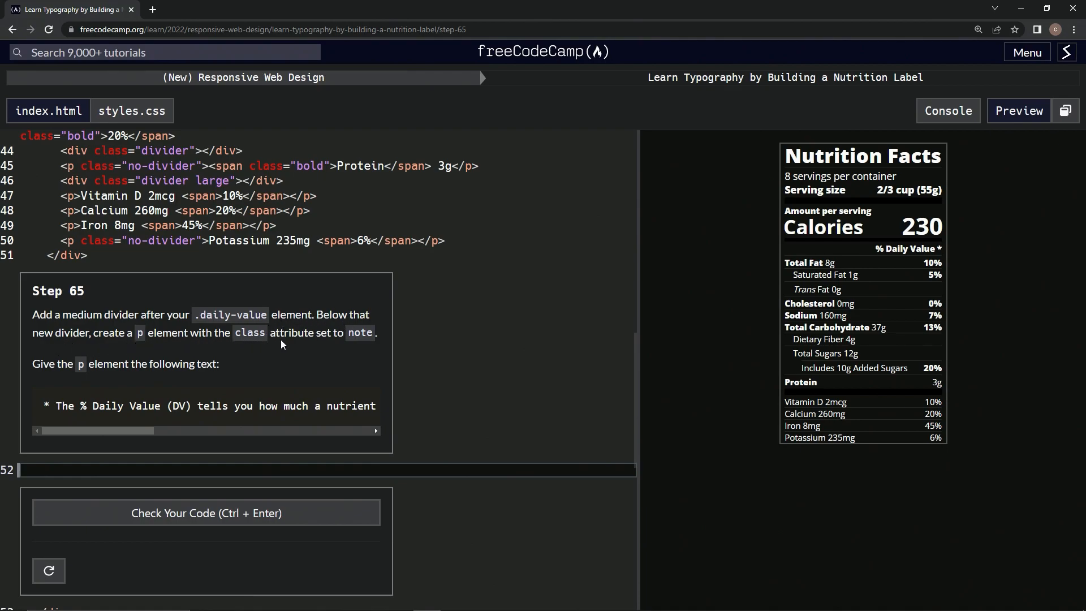
mouse_move(48, 379)
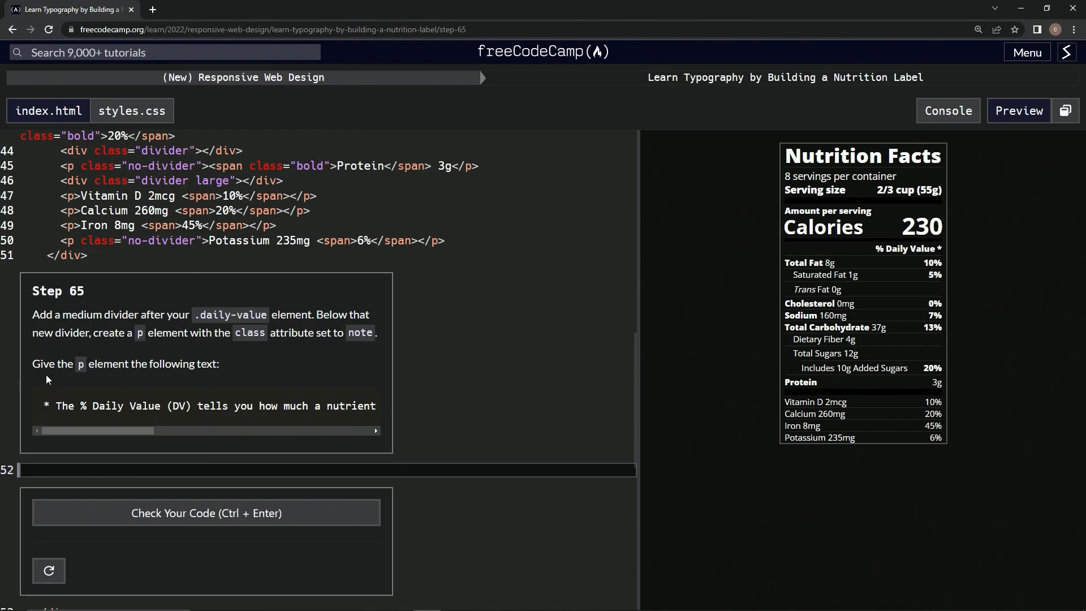
mouse_move(157, 379)
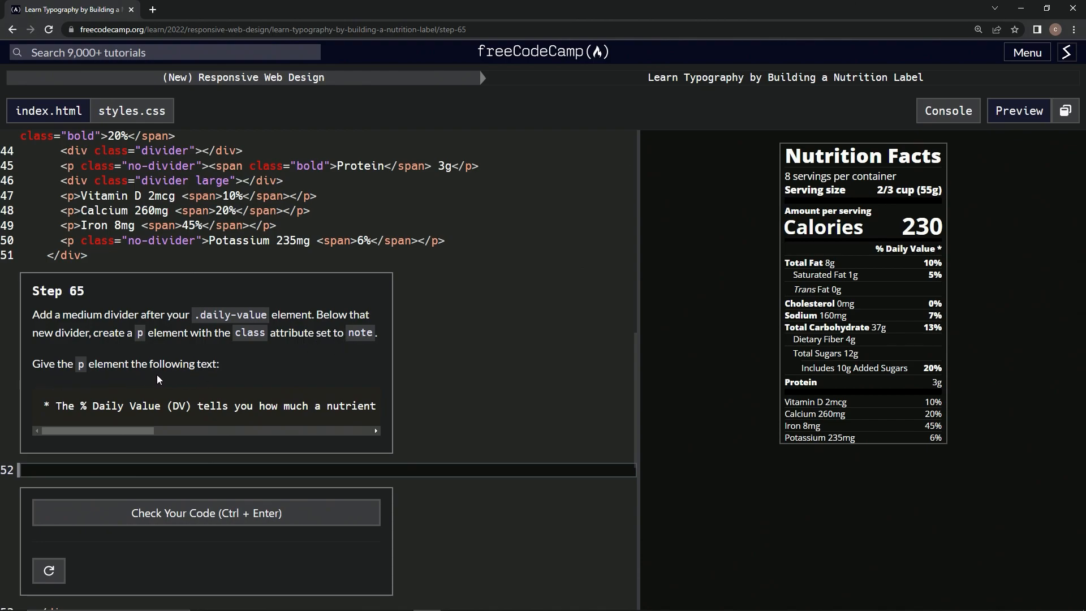
mouse_move(381, 408)
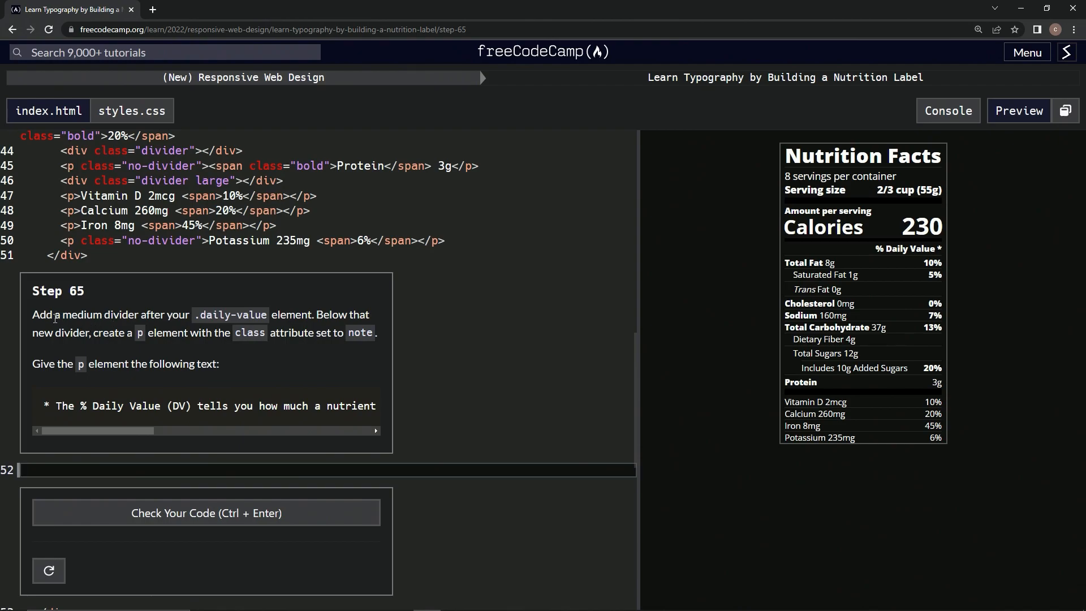
mouse_move(184, 298)
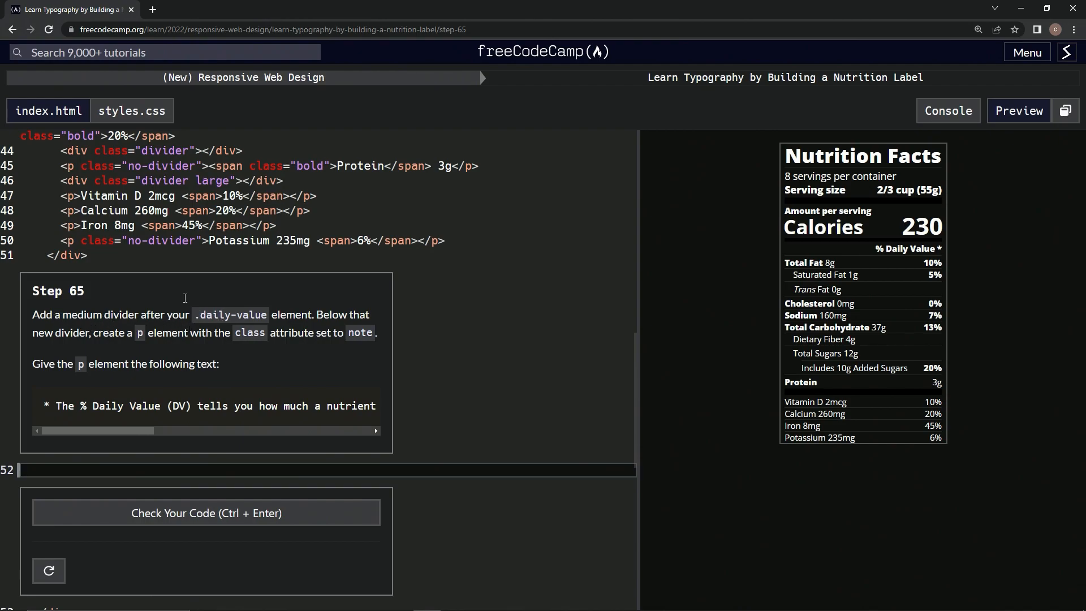
- Add <div class="divider medium"></div> on line 52, correcting large to medium
click(239, 181)
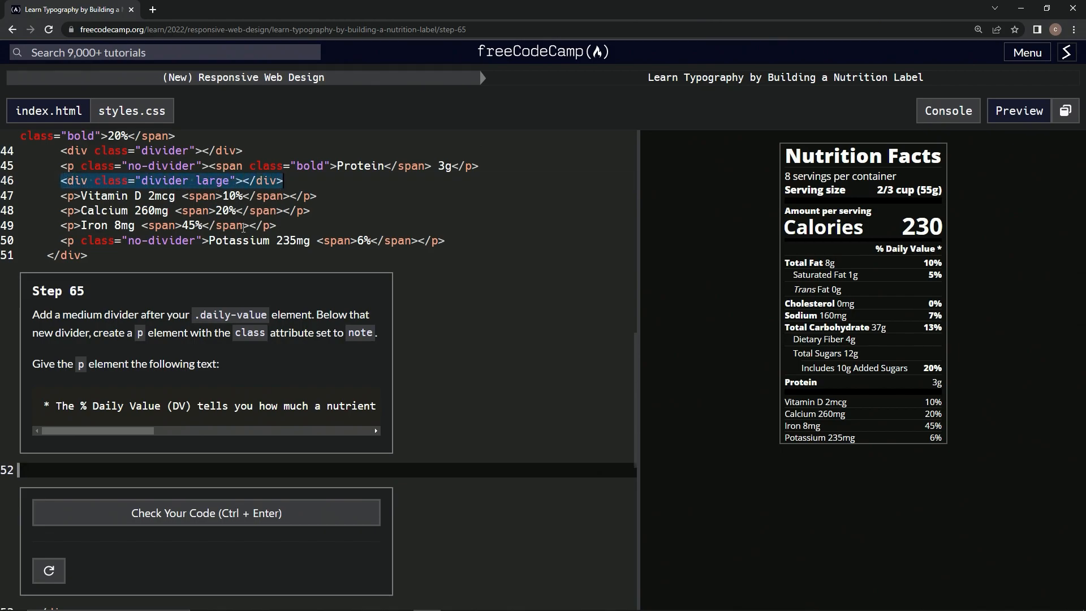
text(<div class="divider large"></div>)
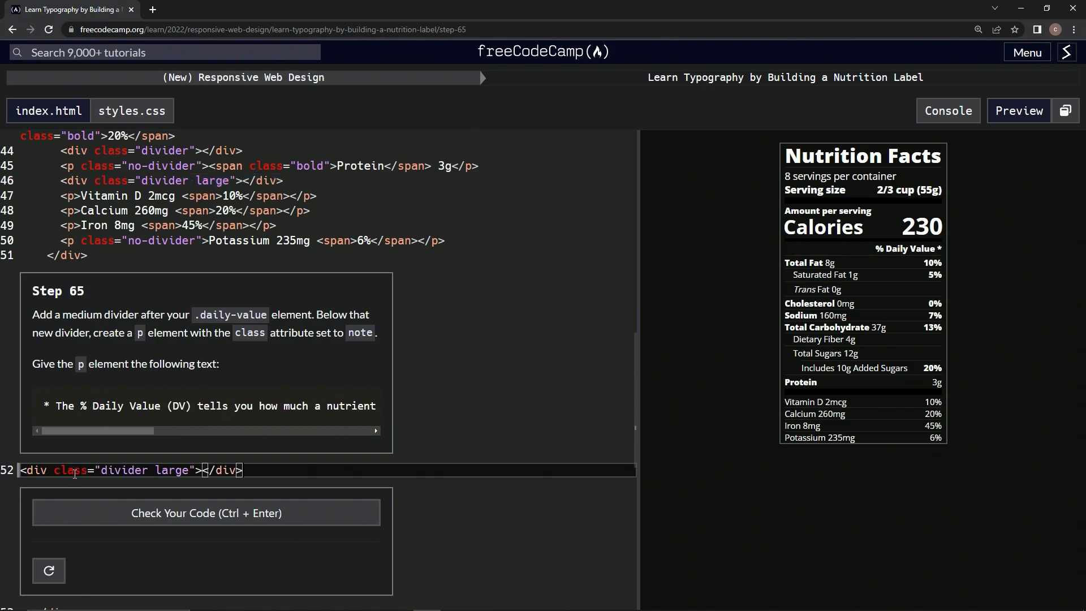
double_click(171, 471)
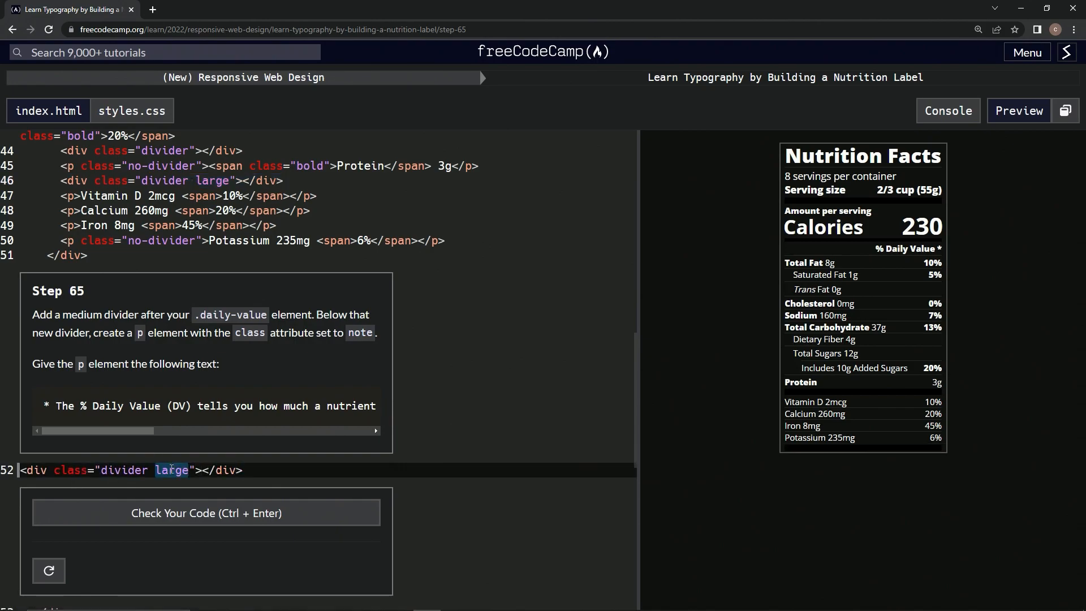
text(medium)
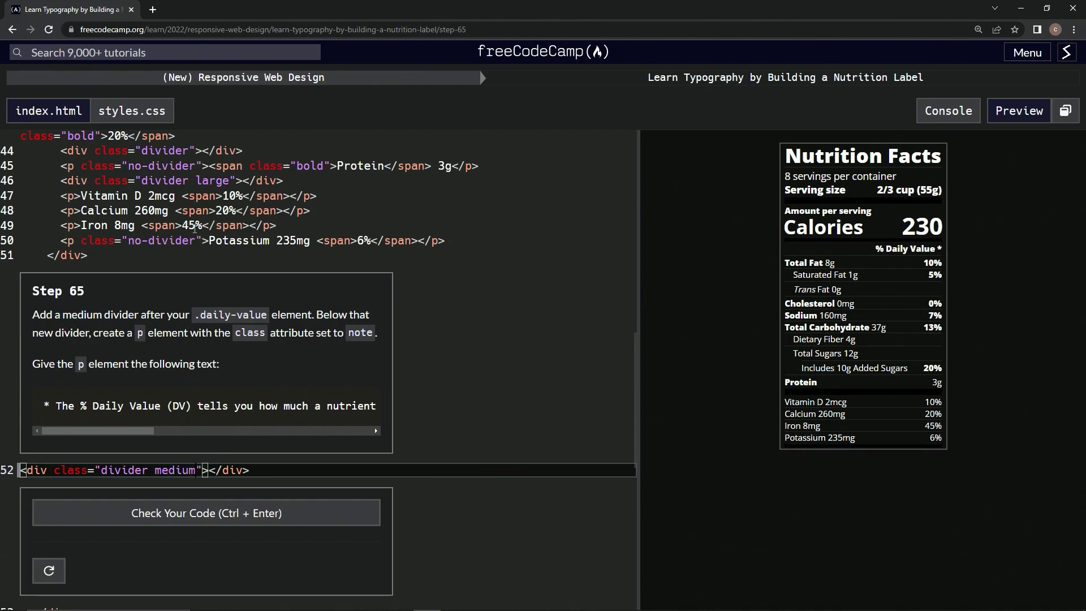
mouse_move(292, 310)
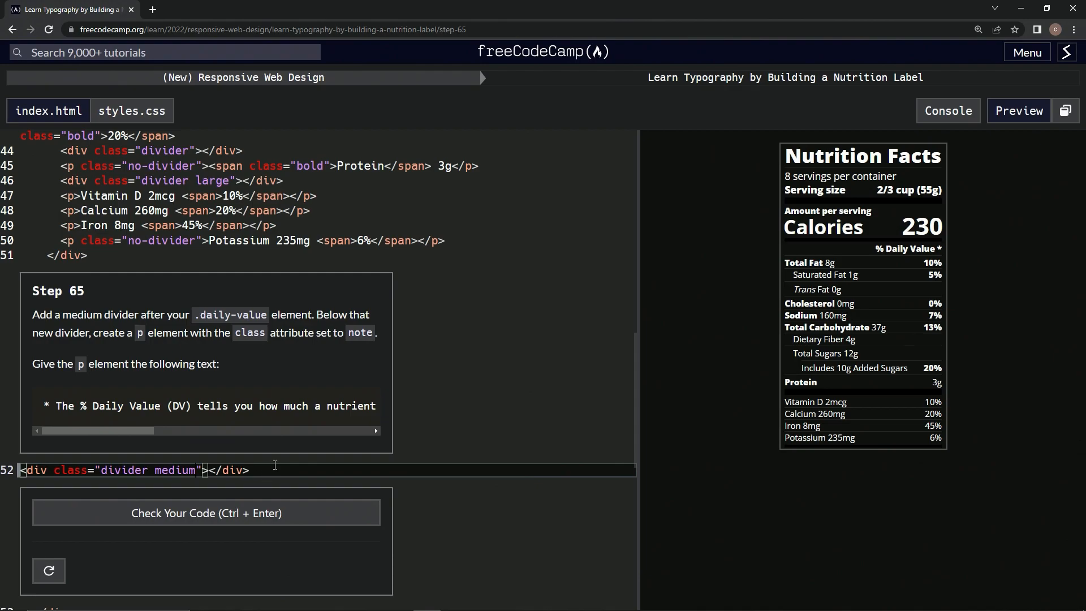
key(Return)
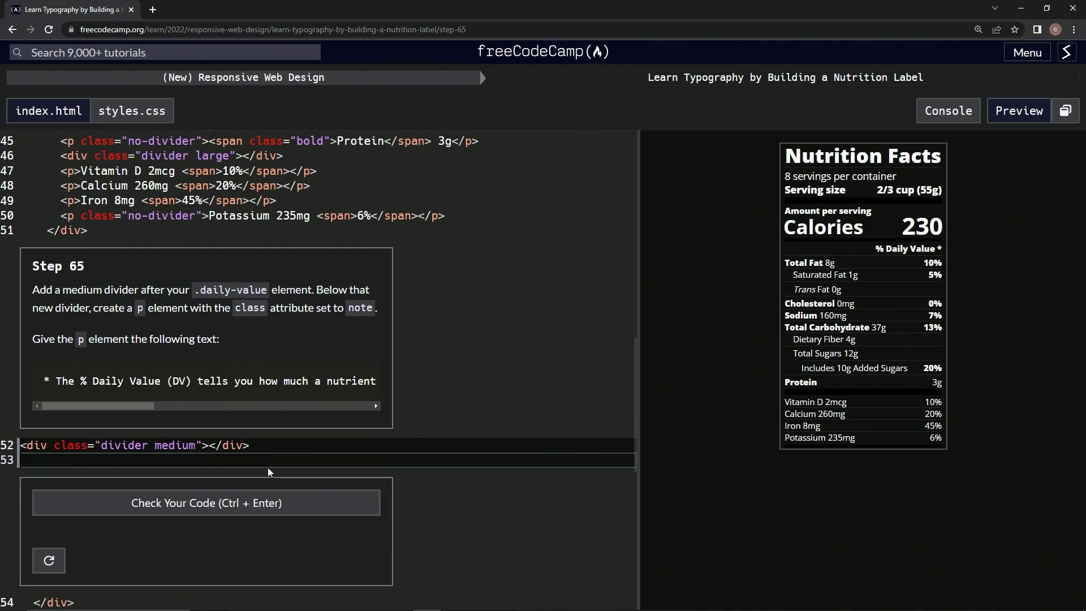
- Write the p.note paragraph with the % Daily Value (DV) footnote text on line 53
text(<p></p>)
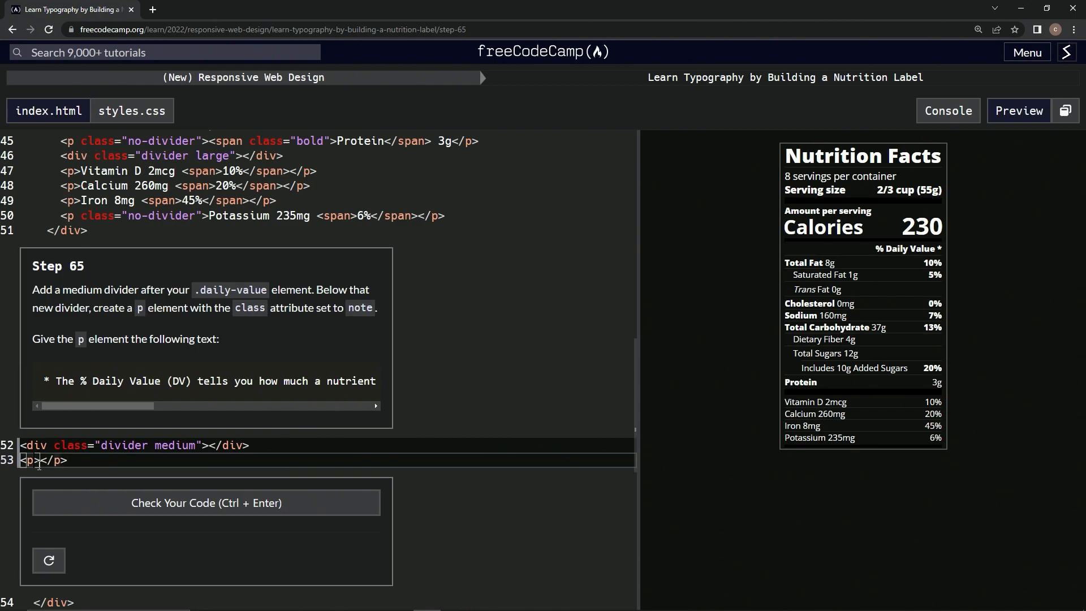
text(class='note)
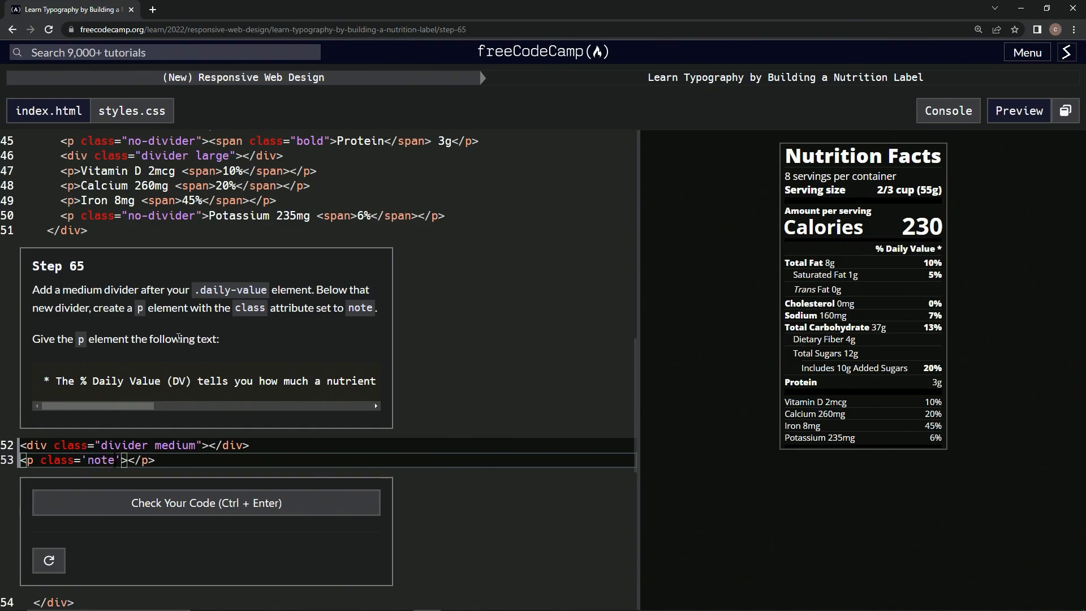
mouse_move(40, 385)
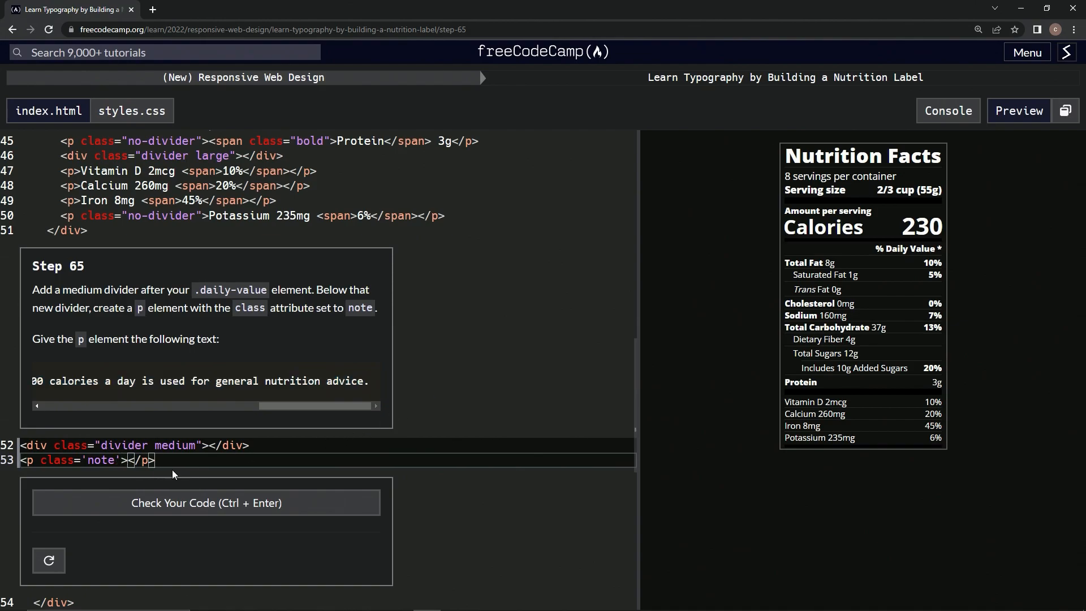
text(* The % Daily Value (DV) tells you how much a nutrient in a serving of food contributes to a daily diet. 2,000 calories a day is used for general nutrition advice.)
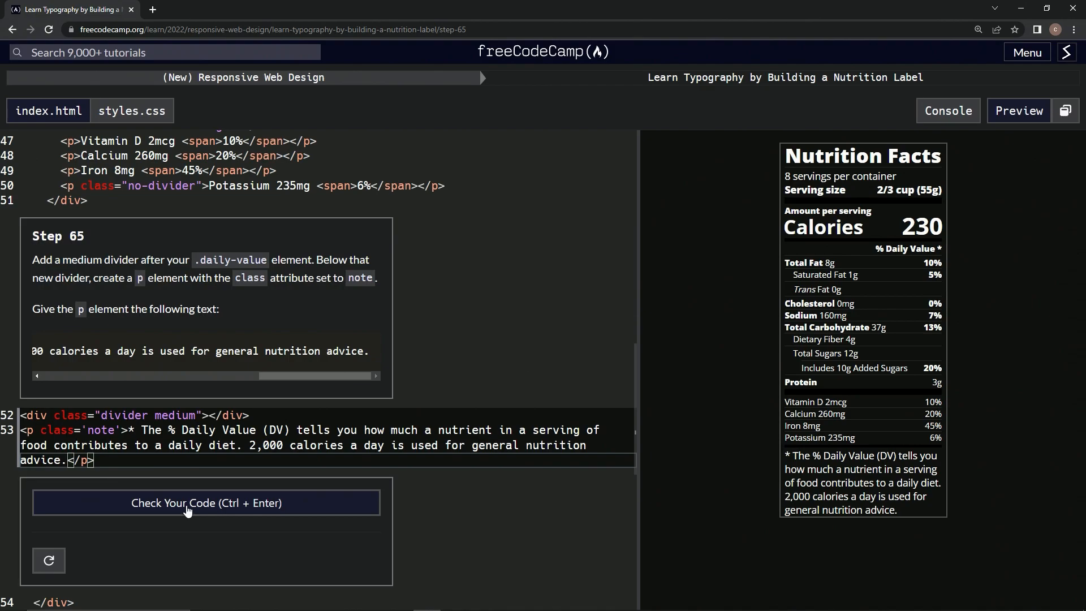
- Check the Step 65 code, submit it, and advance to Step 66
click(205, 502)
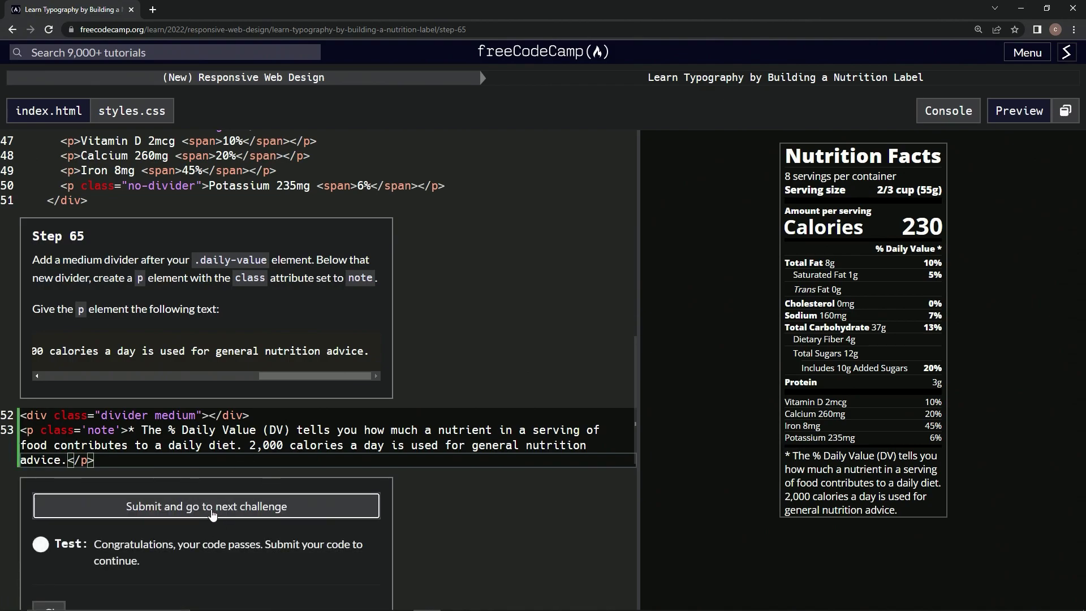
click(206, 506)
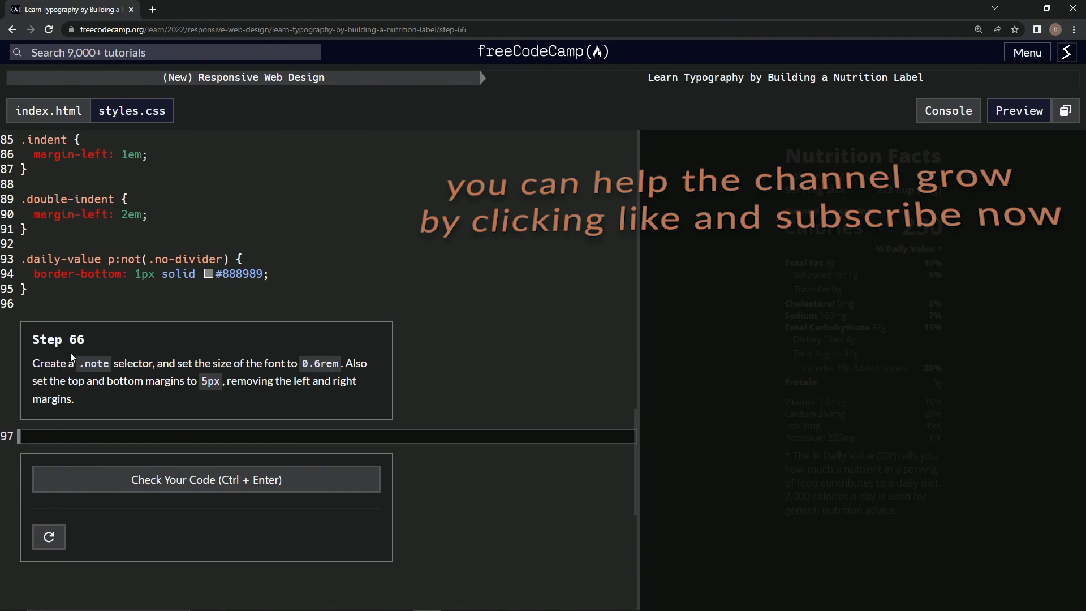
mouse_move(325, 349)
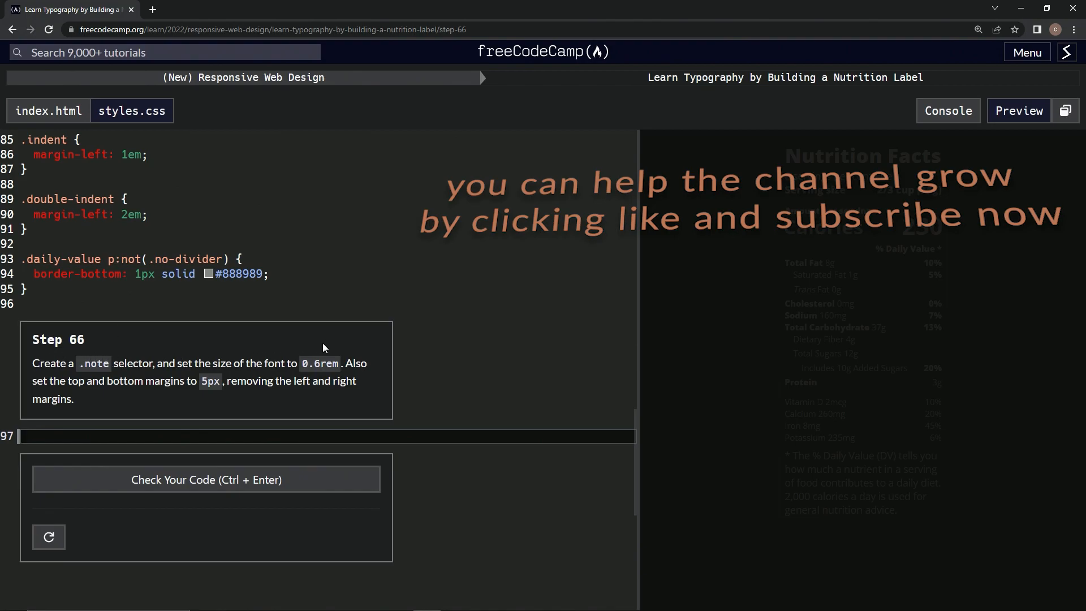